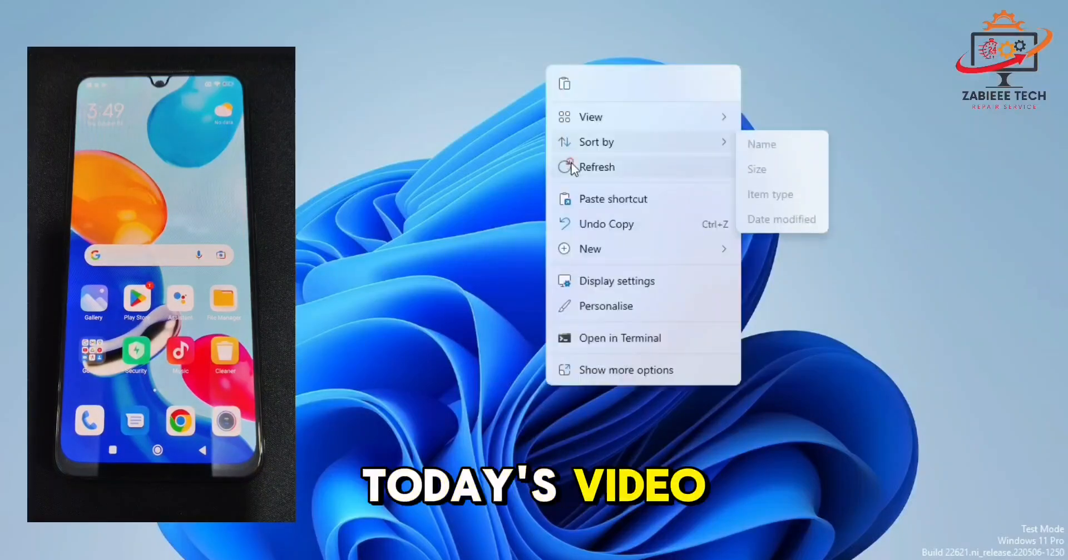
- Refresh the desktop, open Device Manager and sign in to GEN-PRO TOOL's main window
{"action": "left_click", "coordinate": [596, 167]}
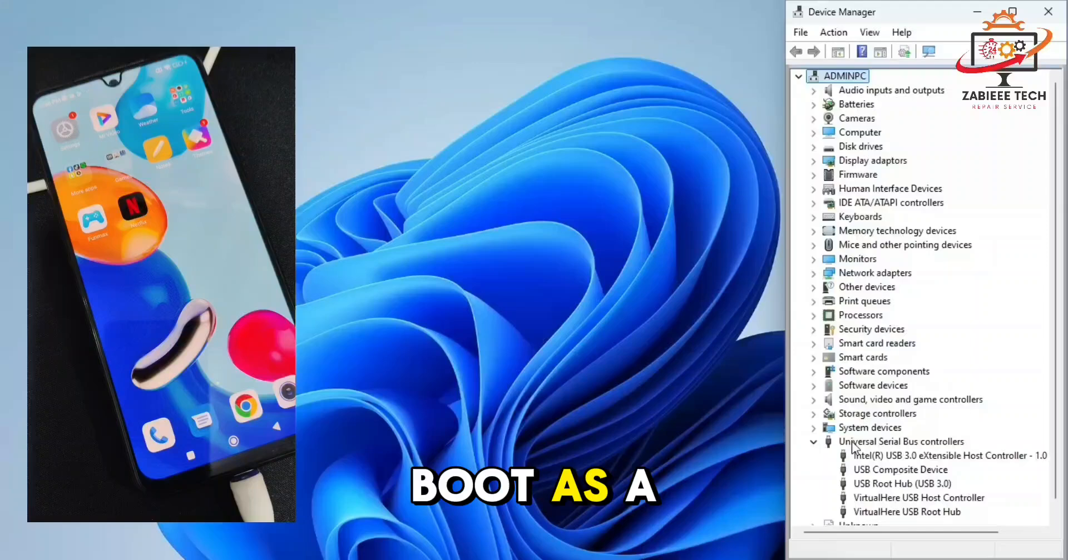
{"action": "left_click", "coordinate": [813, 442]}
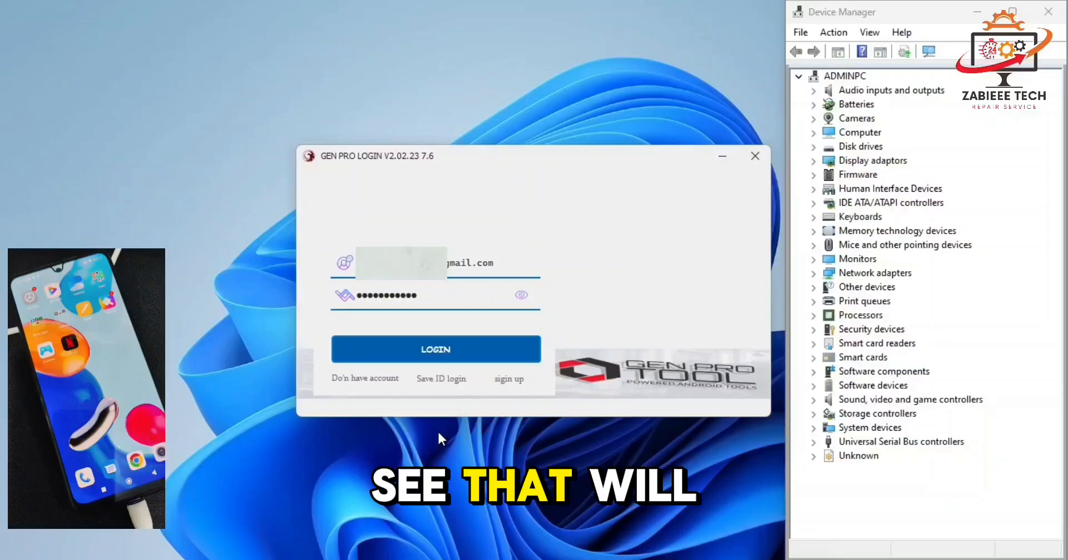
{"action": "left_click", "coordinate": [434, 349]}
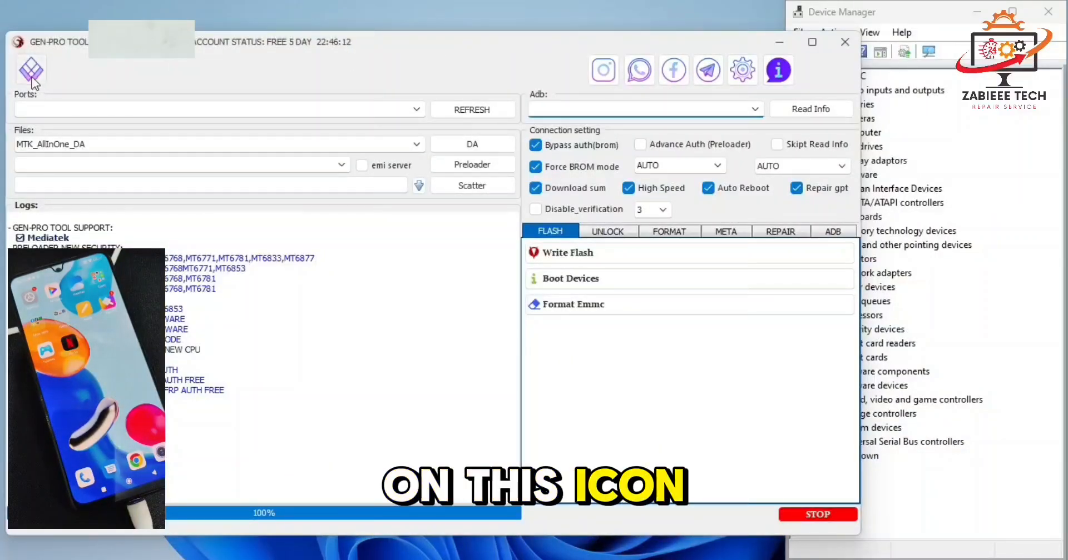
- Switch the tool to QUALCOMM chipset mode and show the Fastboot edl operations
{"action": "left_click", "coordinate": [30, 70]}
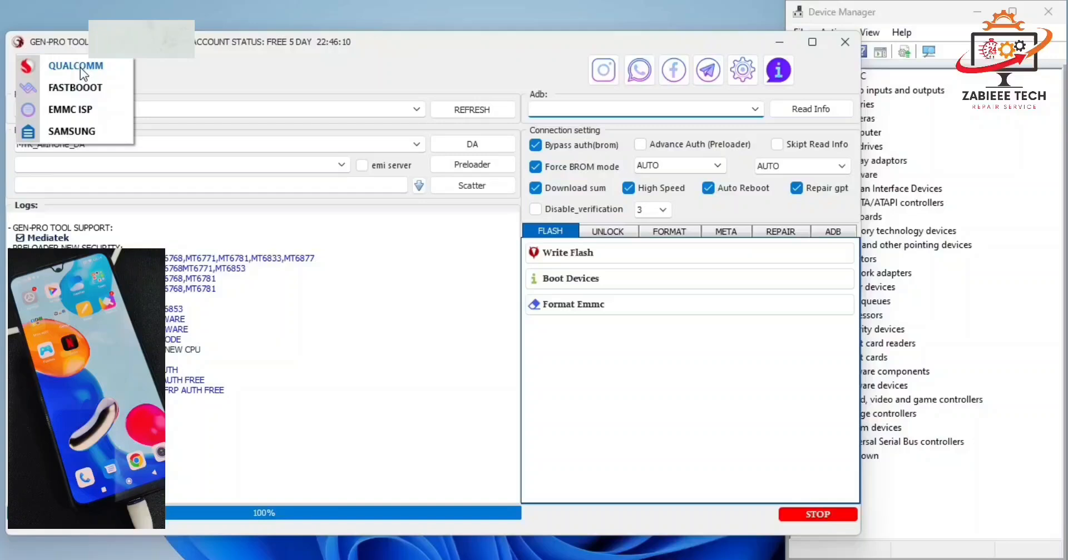
{"action": "left_click", "coordinate": [75, 66]}
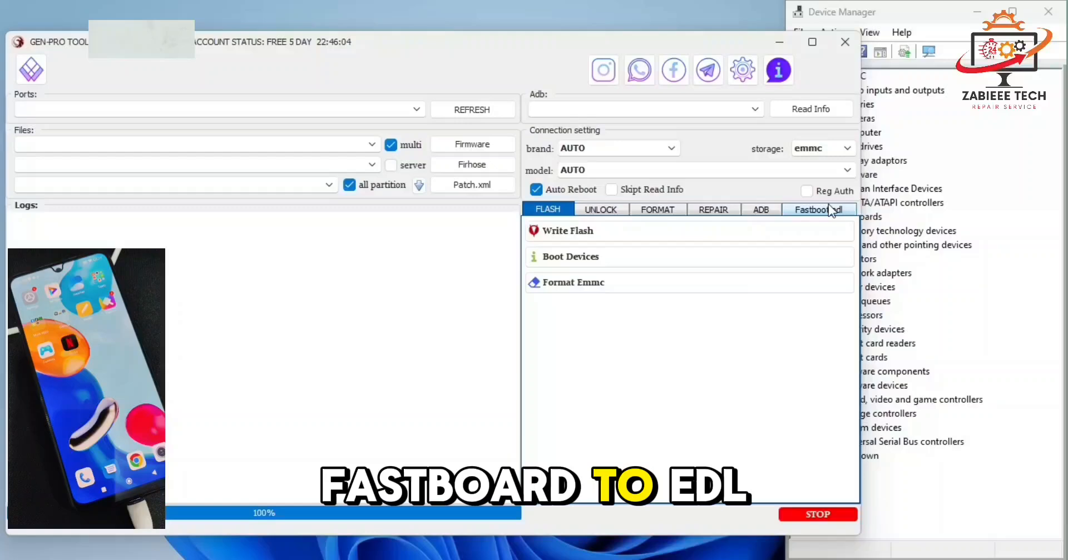
{"action": "left_click", "coordinate": [816, 209]}
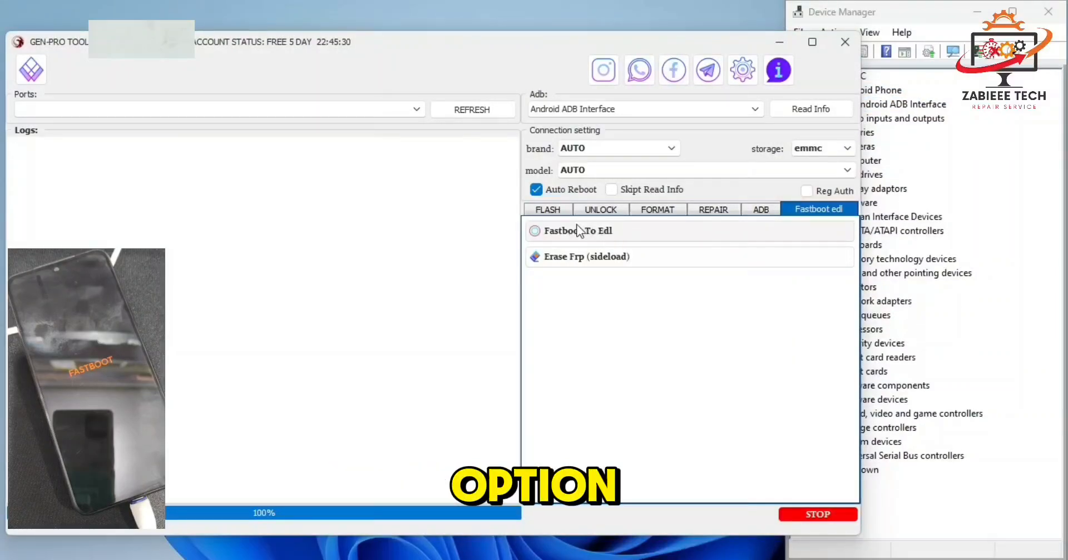
- Run Fastboot To Edl so the phone reboots as Qualcomm HS-USB QDLoader 9008 (COM40)
{"action": "left_click", "coordinate": [578, 231]}
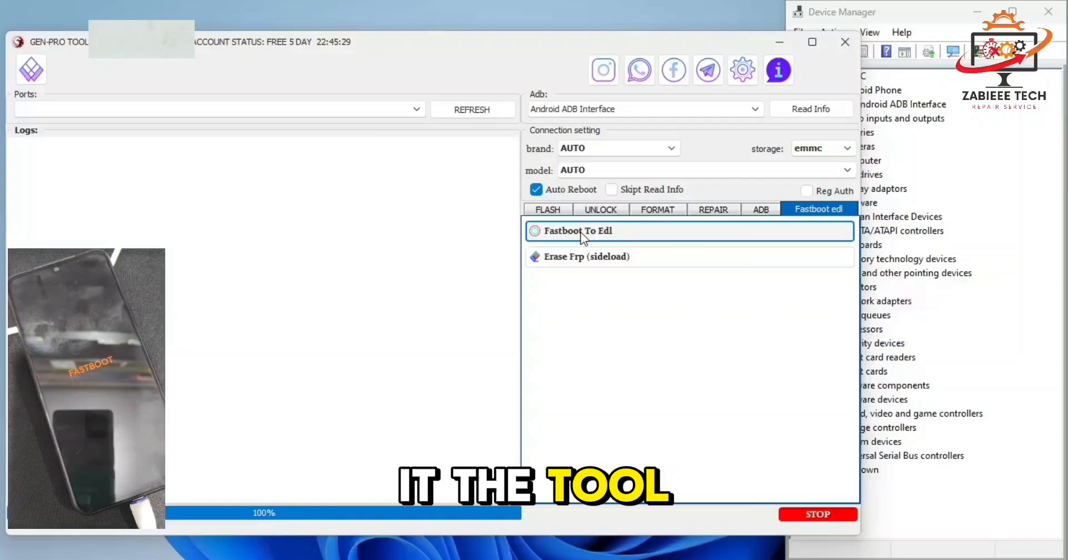
{"action": "left_click", "coordinate": [577, 230]}
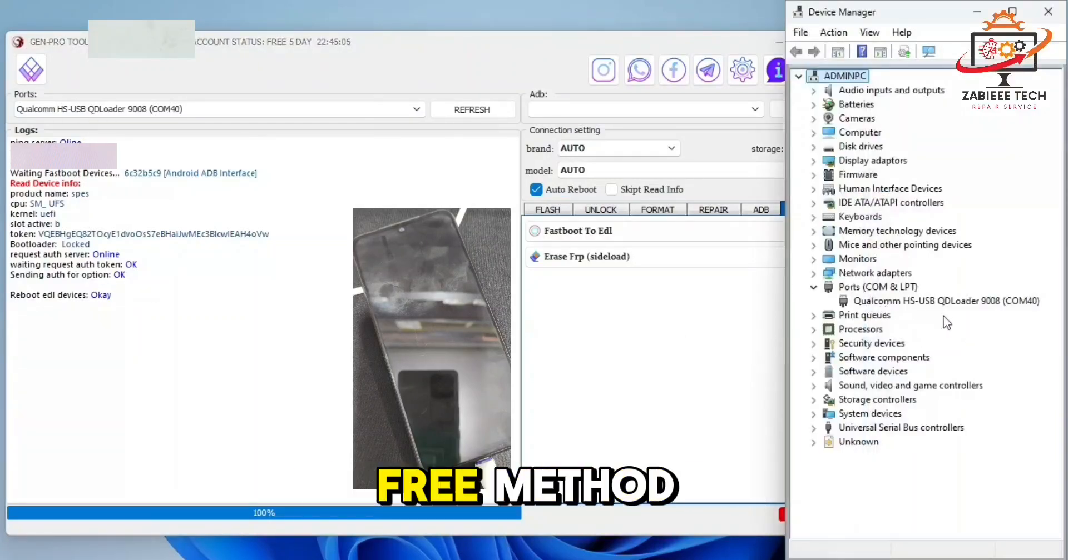
{"action": "left_click", "coordinate": [946, 301]}
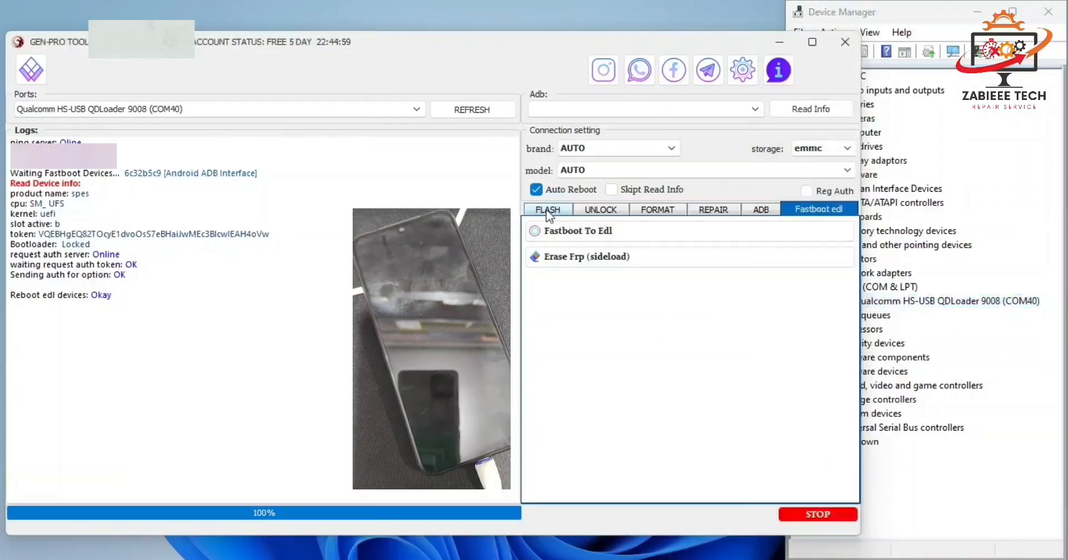
- Review the FLASH, UNLOCK, REPAIR, ADB xiaomi and FORMAT operation lists
{"action": "left_click", "coordinate": [547, 209]}
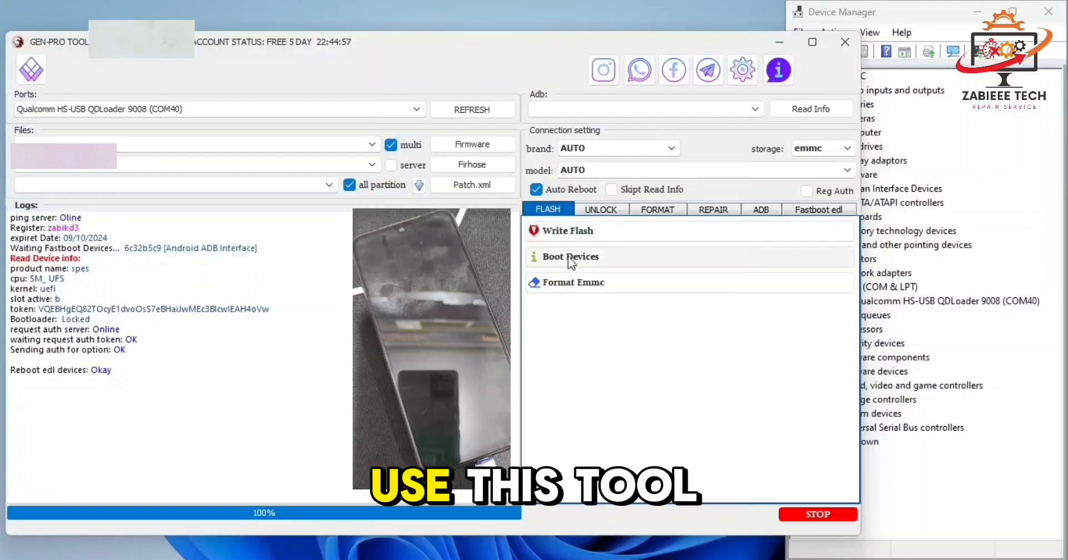
{"action": "left_click", "coordinate": [599, 209]}
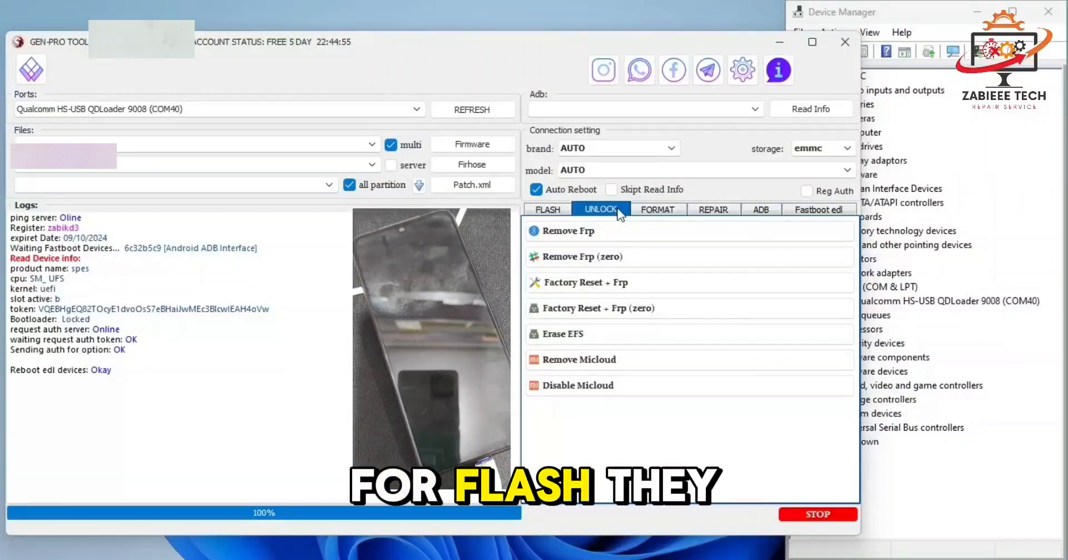
{"action": "mouse_move", "coordinate": [671, 217]}
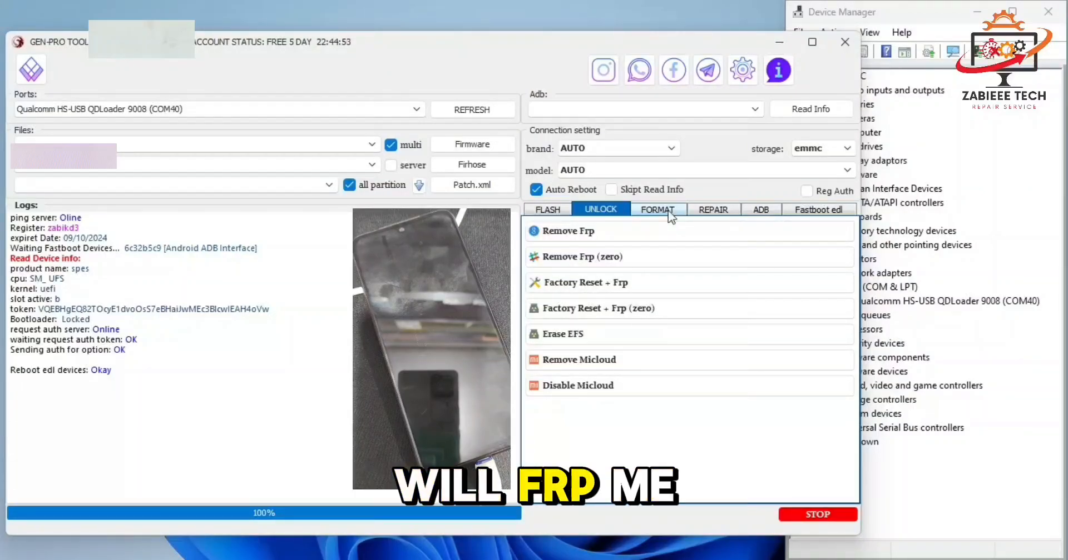
{"action": "left_click", "coordinate": [712, 209]}
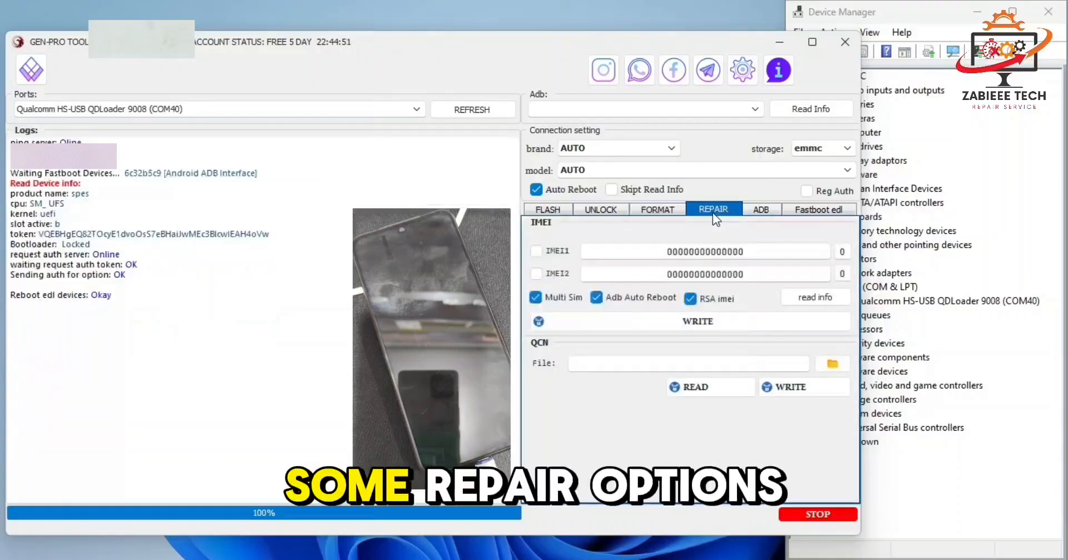
{"action": "left_click", "coordinate": [760, 209]}
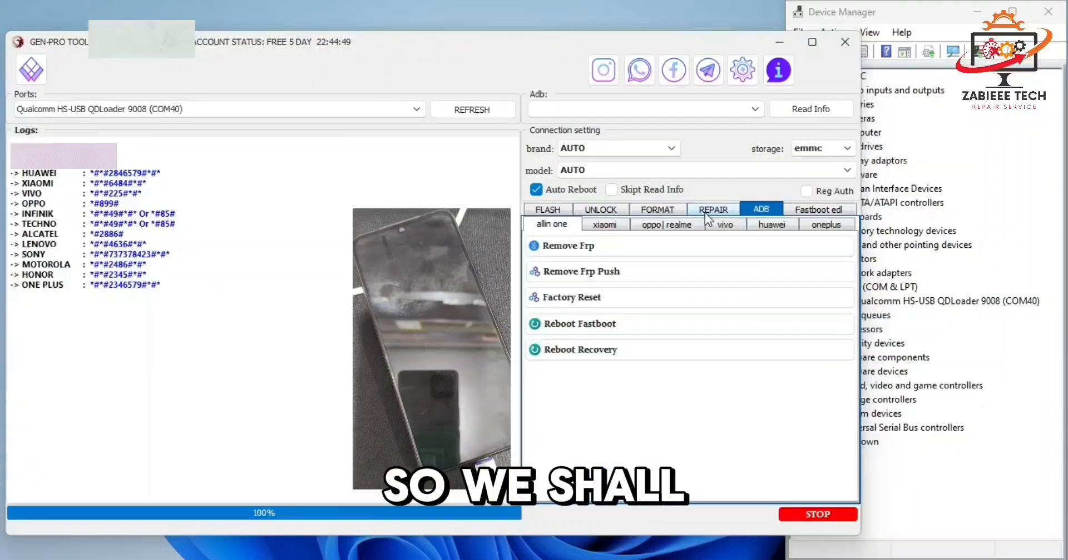
{"action": "left_click", "coordinate": [602, 224]}
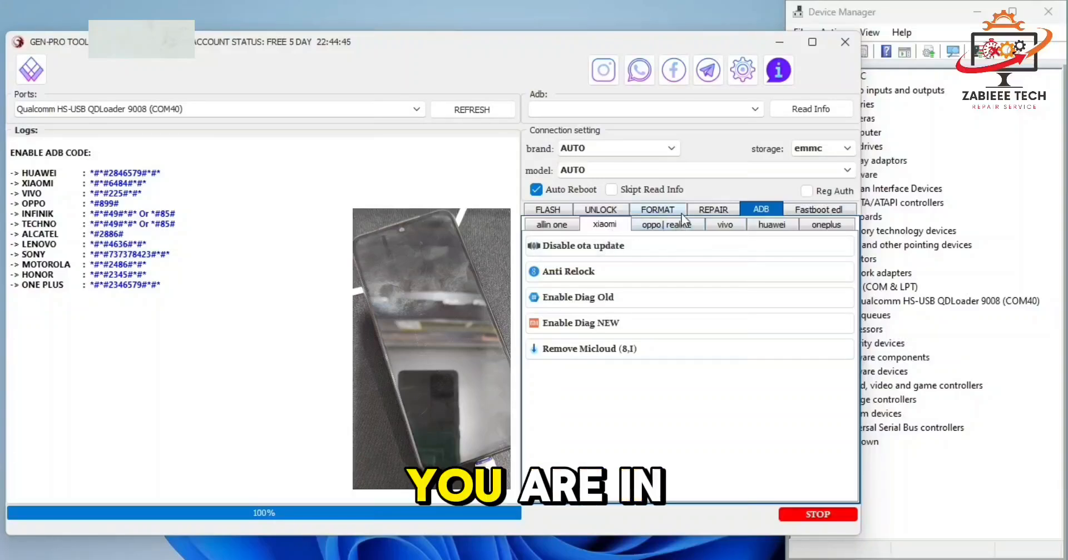
{"action": "left_click", "coordinate": [657, 210]}
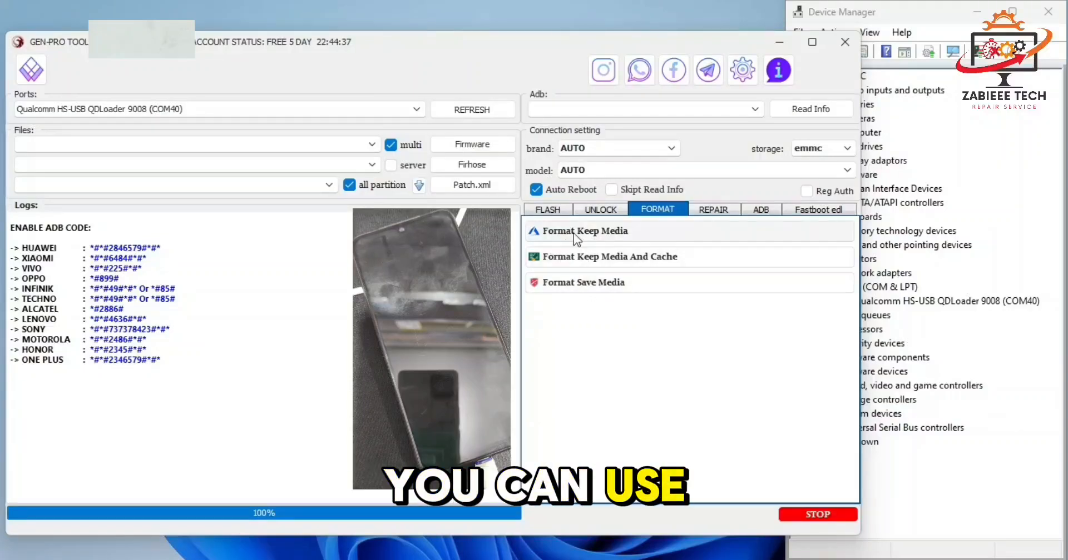
{"action": "left_click", "coordinate": [817, 209]}
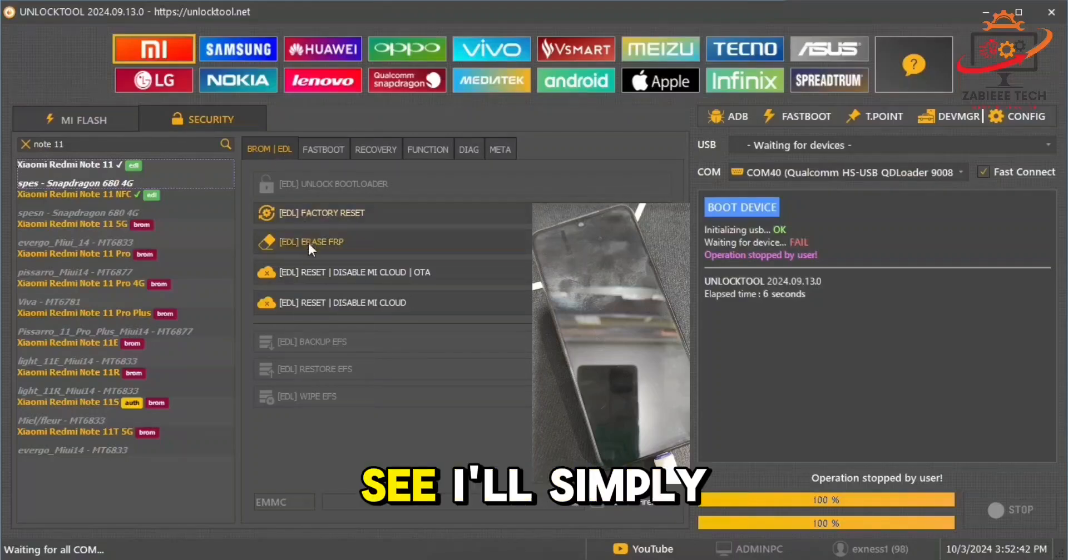
- Start [EDL] ERASE FRP on the Xiaomi Redmi Note 11 connected on COM40
{"action": "left_click", "coordinate": [311, 241]}
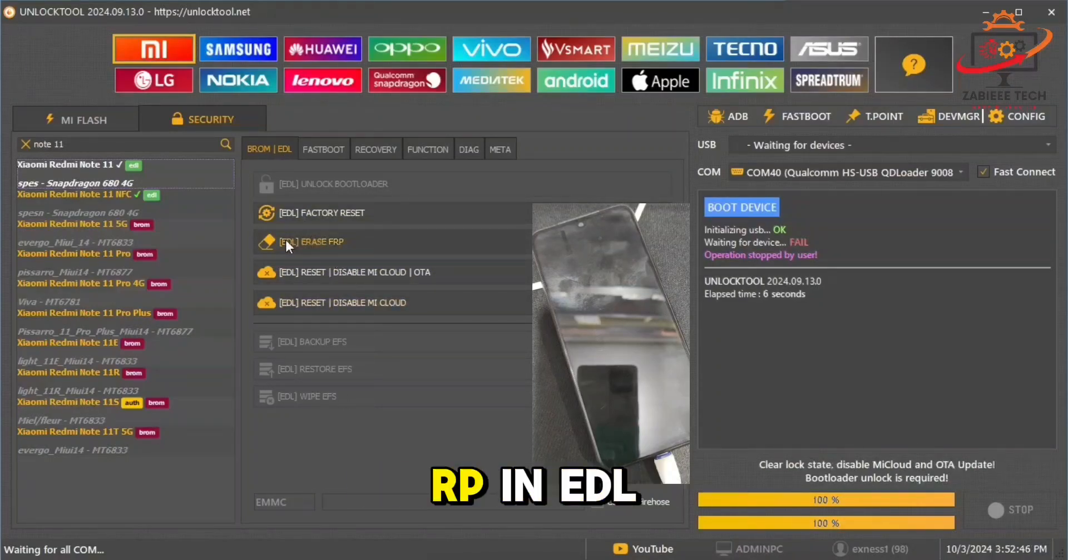
{"action": "left_click", "coordinate": [312, 242]}
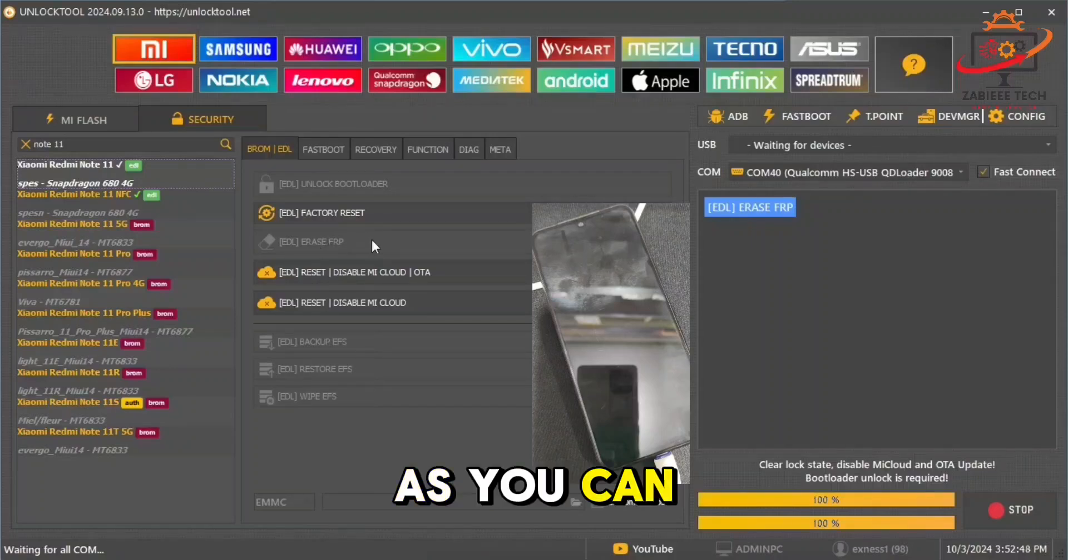